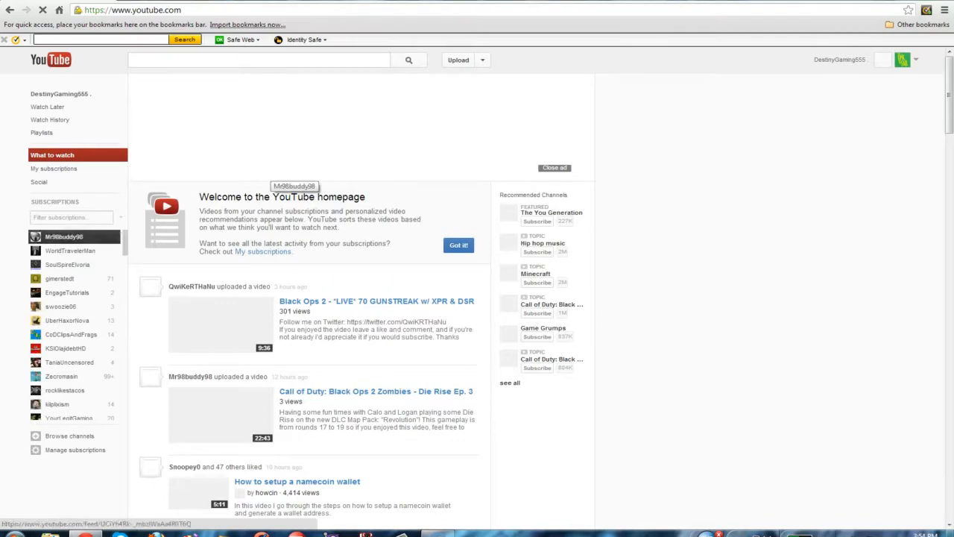
- Open the account menu and go to the Google account Settings page
left_click(259, 60)
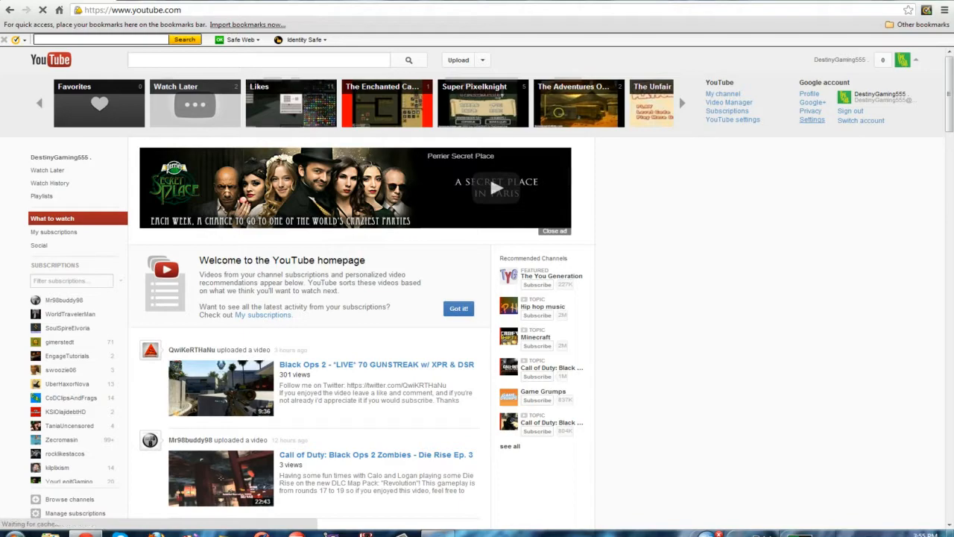
left_click(812, 120)
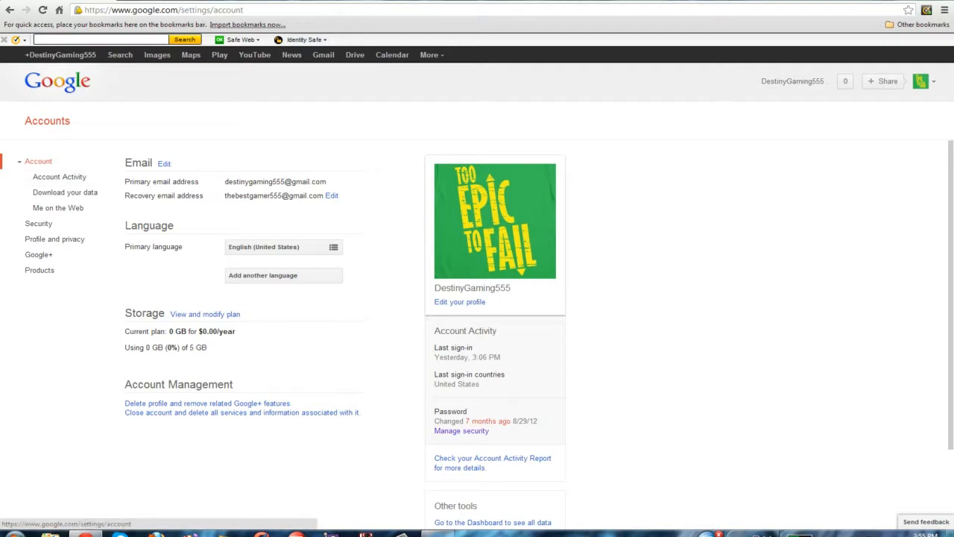
- Return to YouTube, reopen Google account settings, and scroll down to account management
left_click(254, 55)
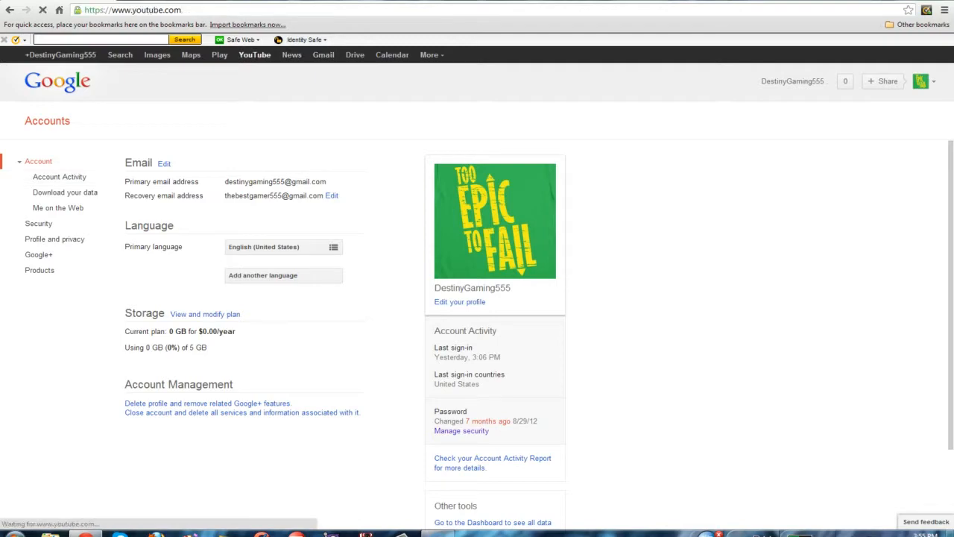
left_click(254, 54)
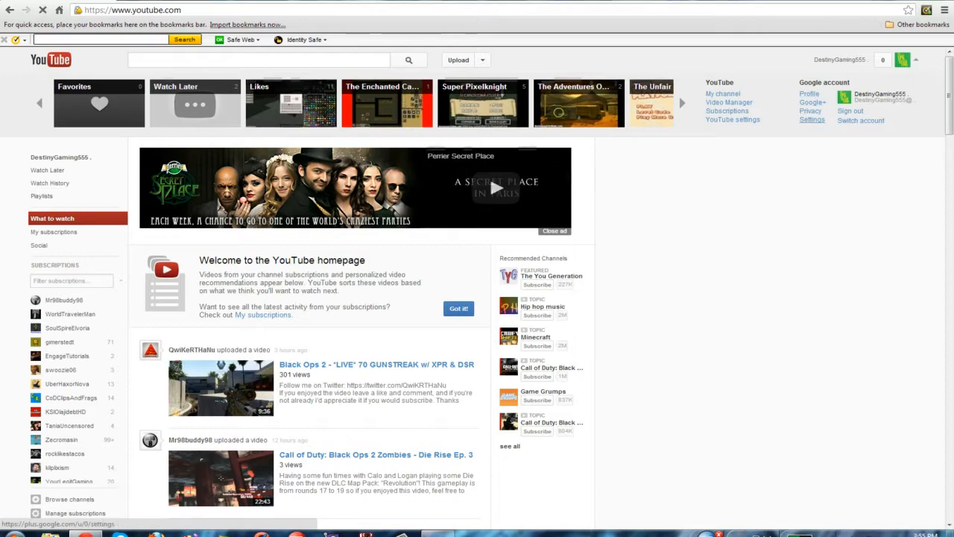
left_click(810, 110)
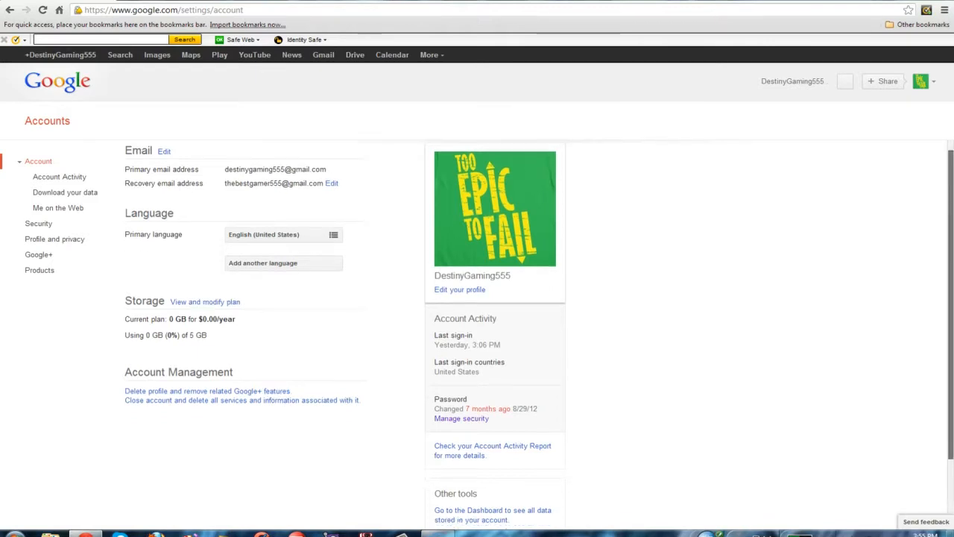
scroll("down", 3)
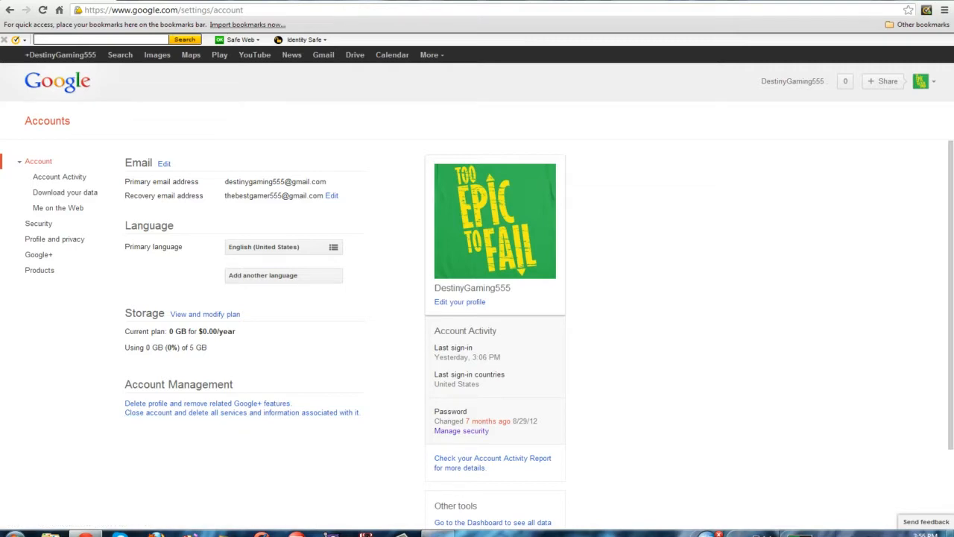
mouse_move(207, 402)
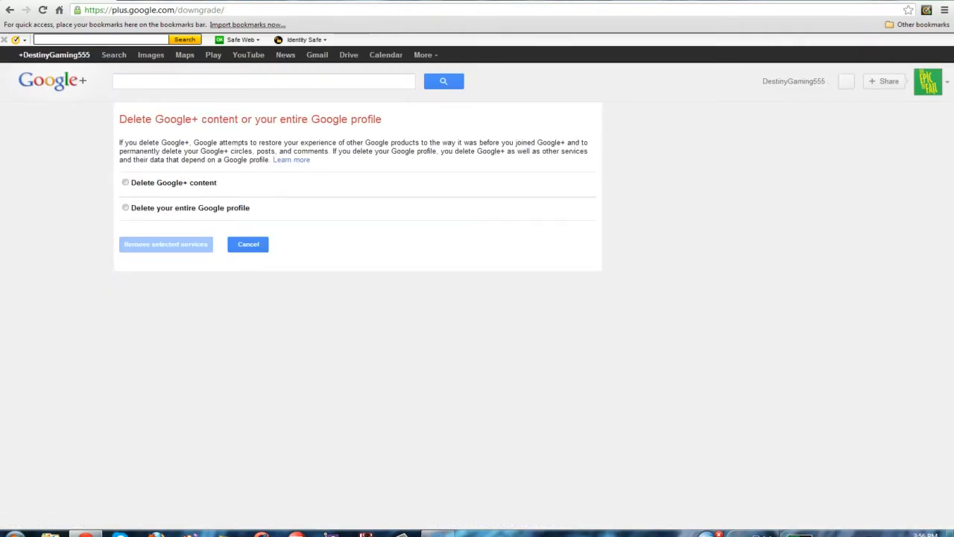
- Select 'Delete Google+ content' to read the details, then go back to YouTube
left_click(125, 182)
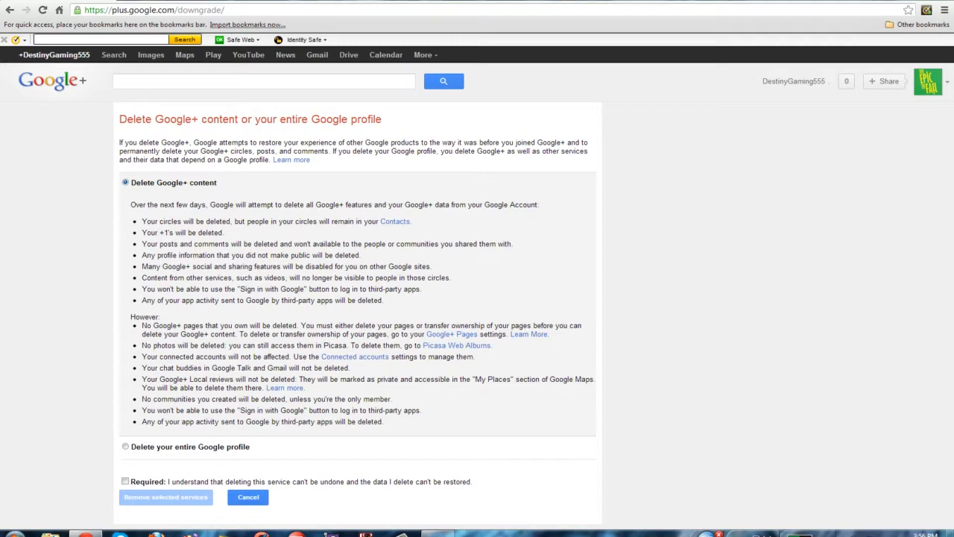
left_click(264, 81)
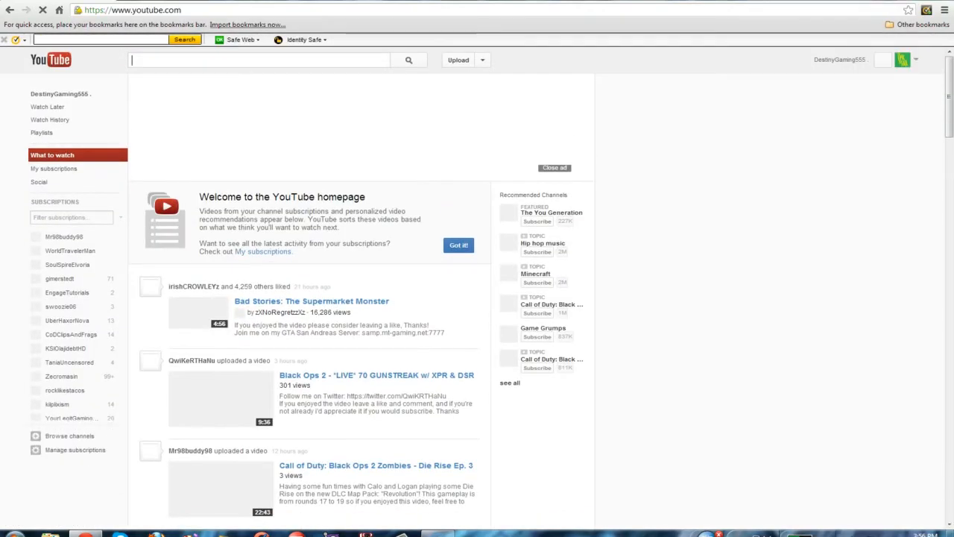
- Search the web for 'How to disable google +'
left_click(259, 60)
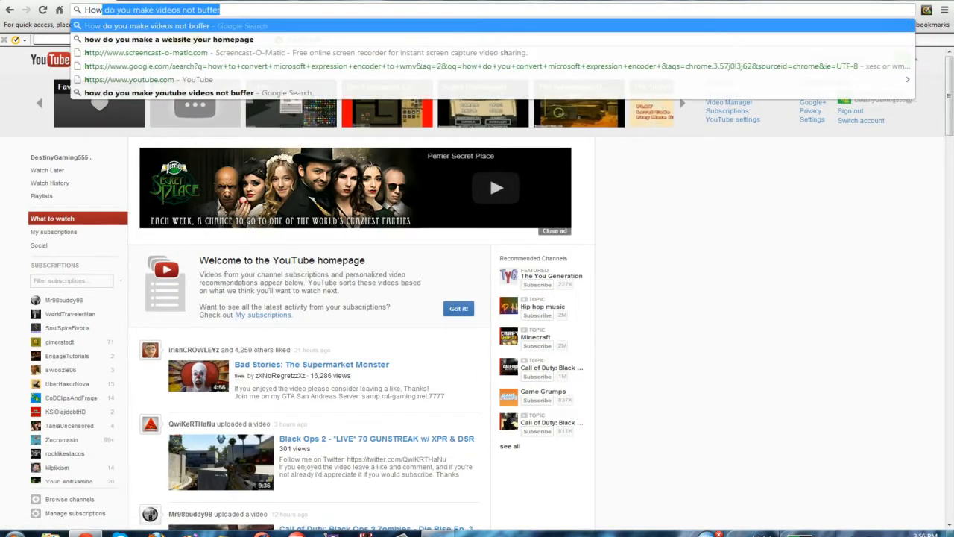
type("How to disable")
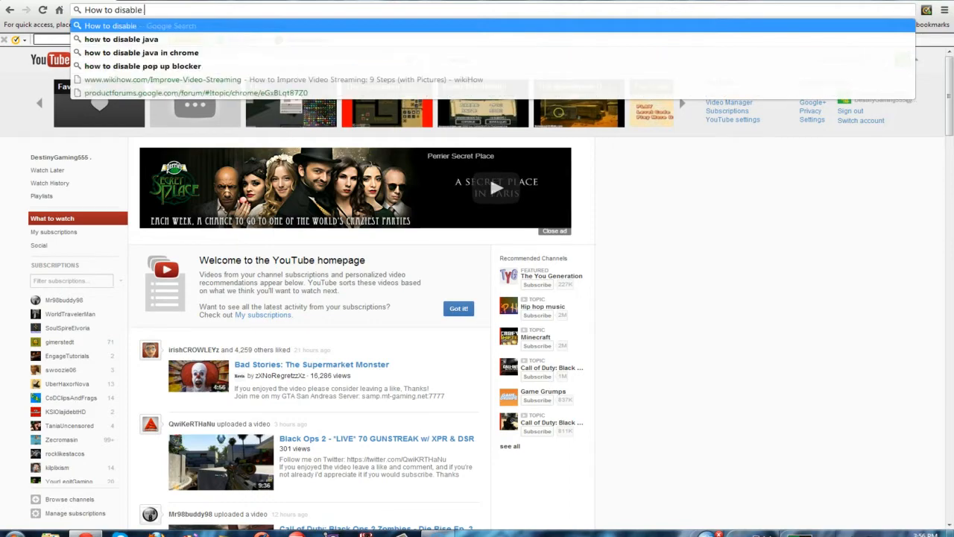
type("google.com/search?q=")
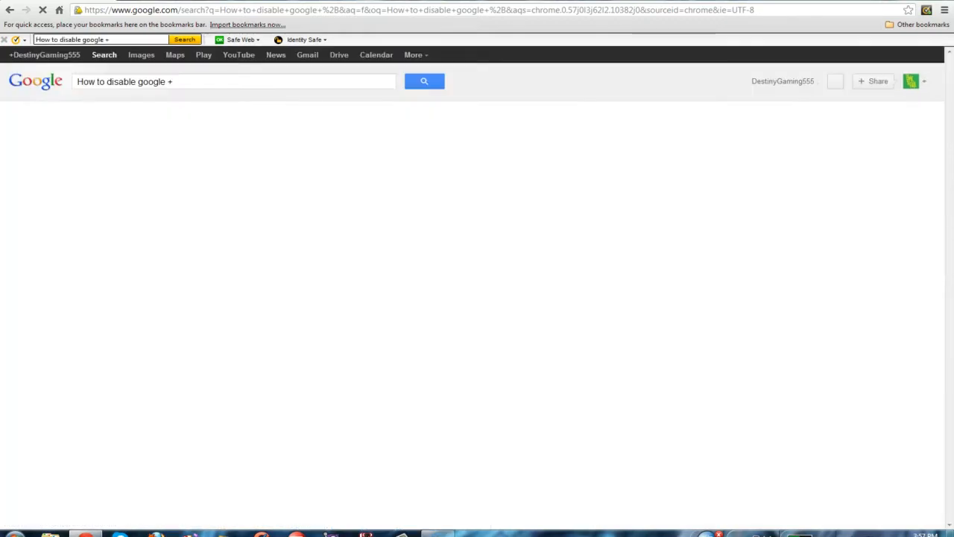
- Open the search result leading to youtube.com/account_revert
left_click(423, 81)
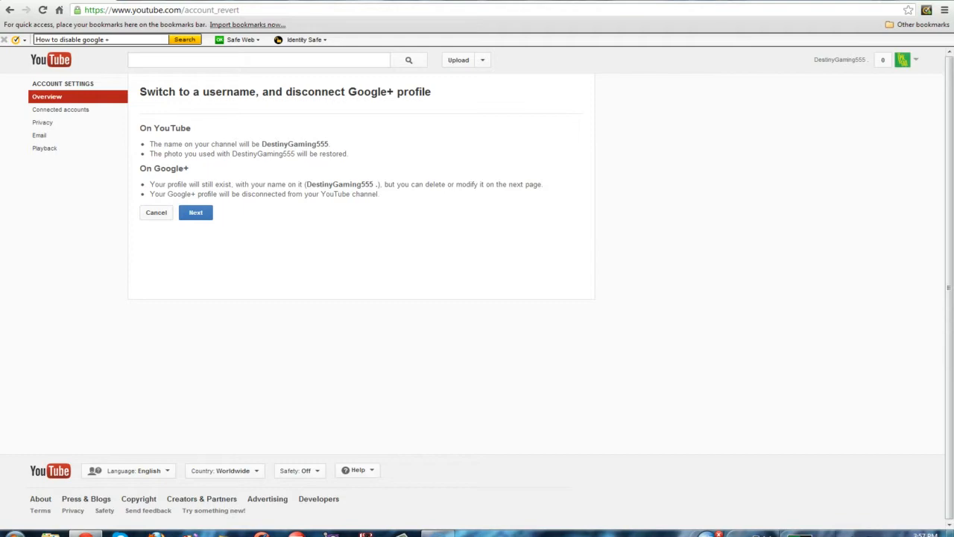
- Confirm switching the channel to username DestinyGaming555, then finish with Done
left_click(195, 213)
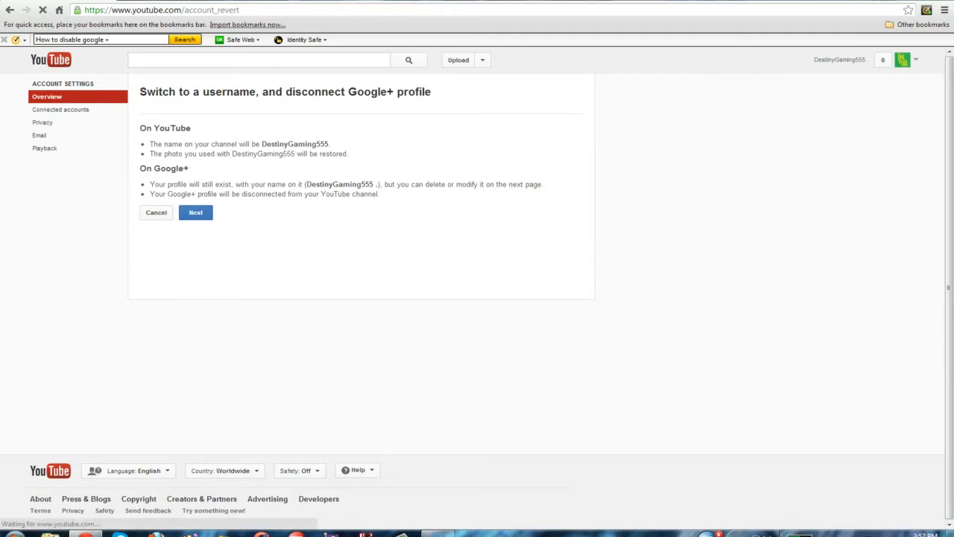
left_click(195, 212)
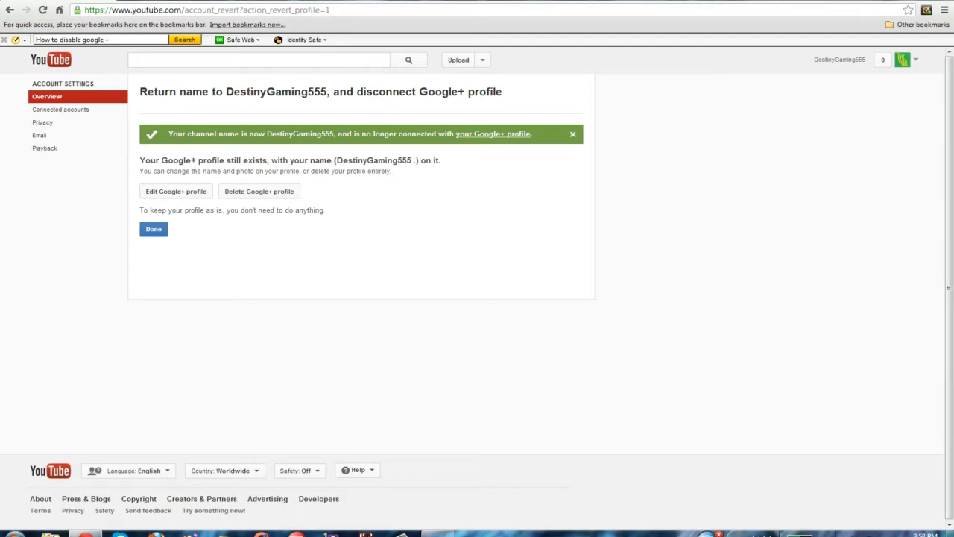
mouse_move(259, 191)
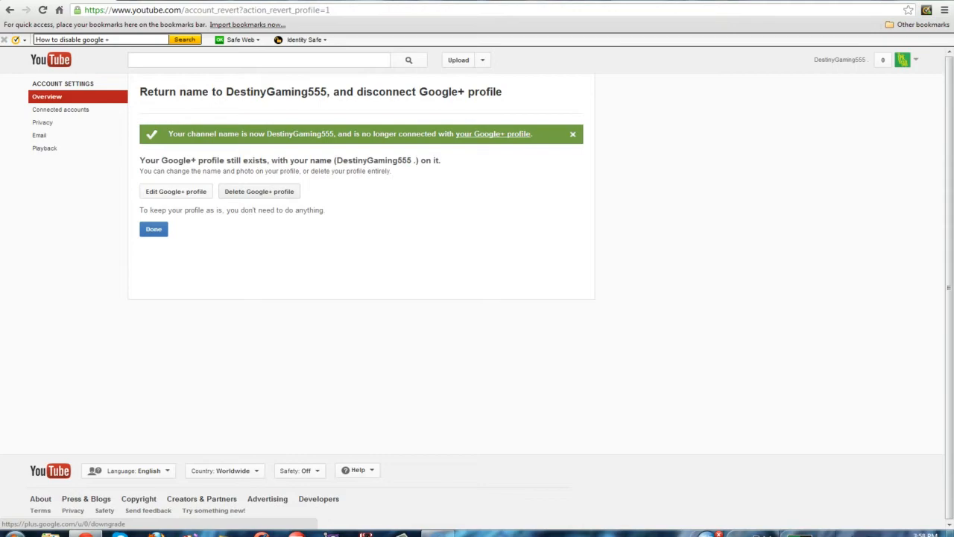
left_click(153, 229)
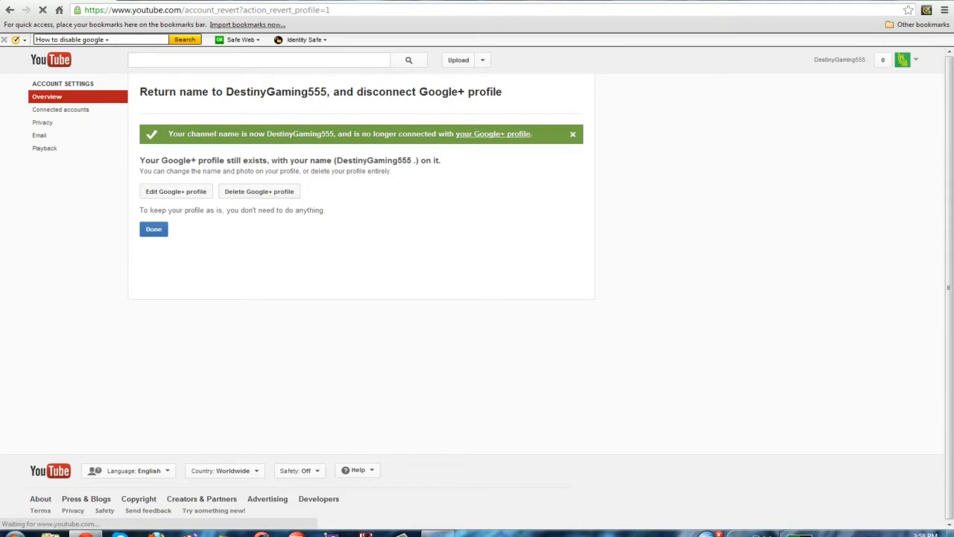
left_click(152, 228)
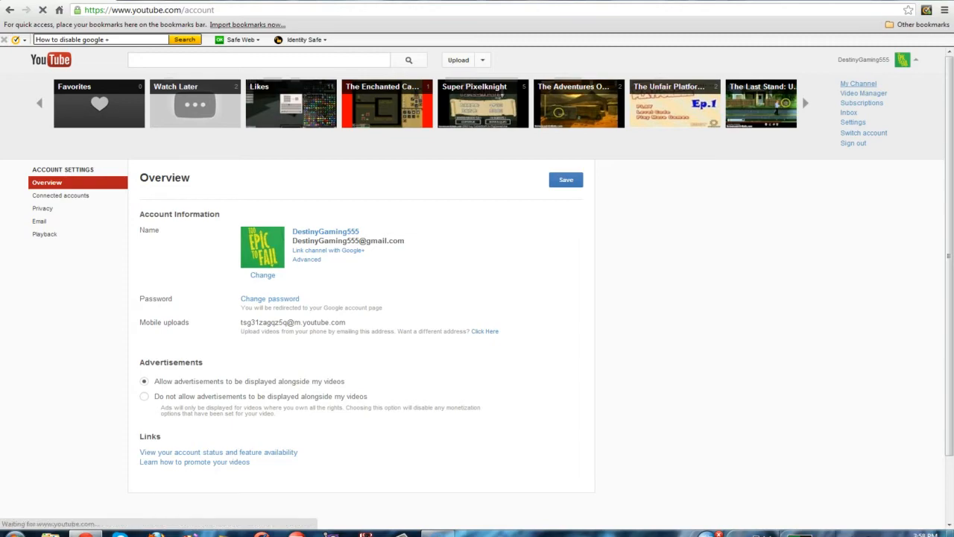
- Open the DestinyGaming555 channel, scroll its uploads and playlists, and dismiss the YouTube One banner
left_click(859, 83)
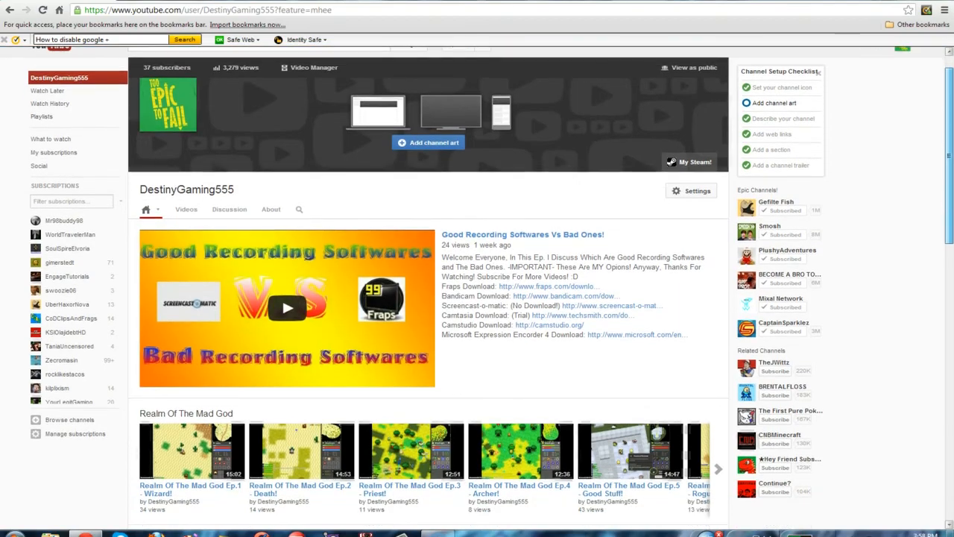
scroll("down", 3)
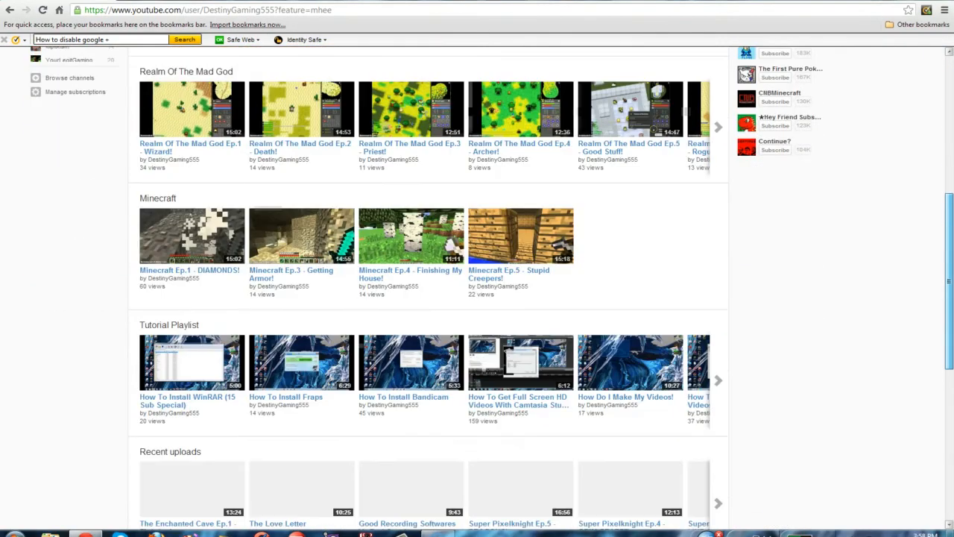
scroll("down", 3)
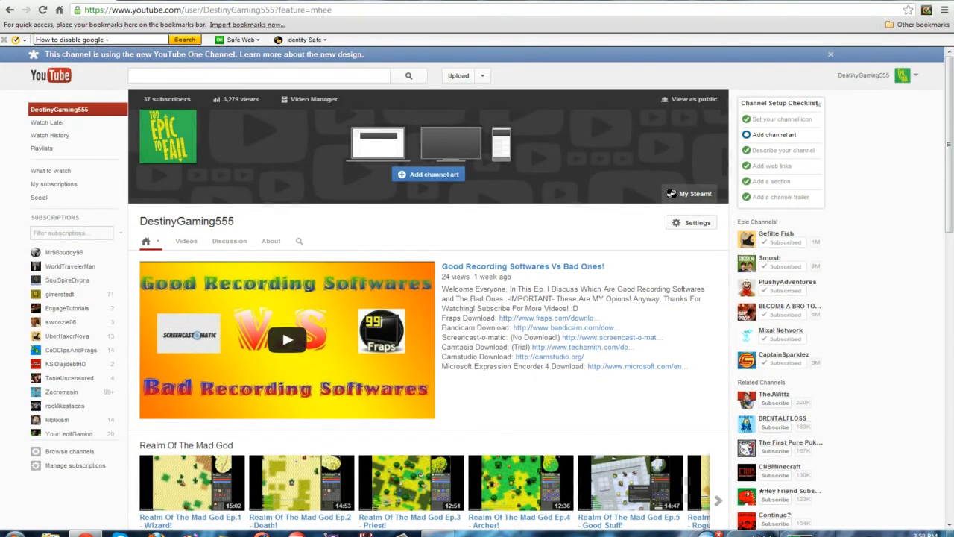
left_click(830, 54)
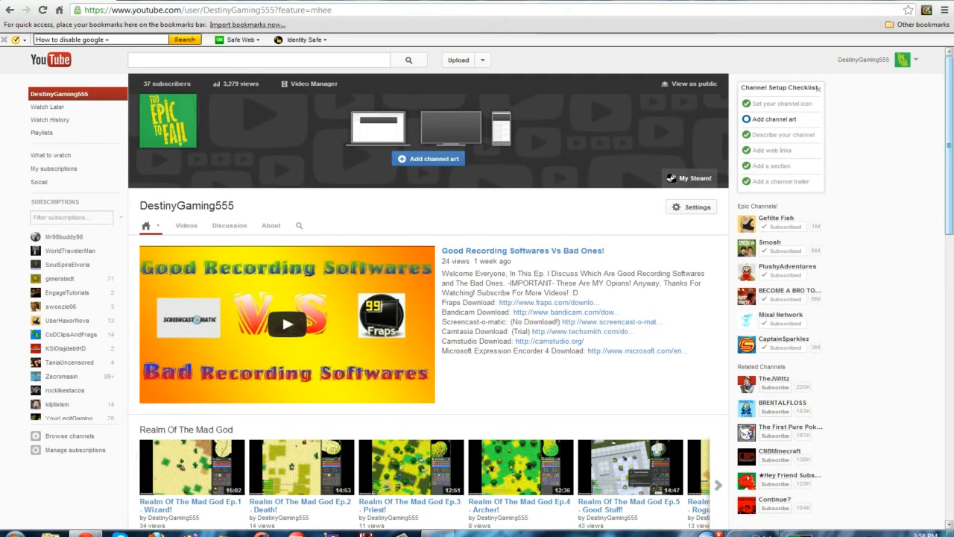
- Open Chrome's Print dialog for the channel page with Ctrl+P
key("ctrl+p")
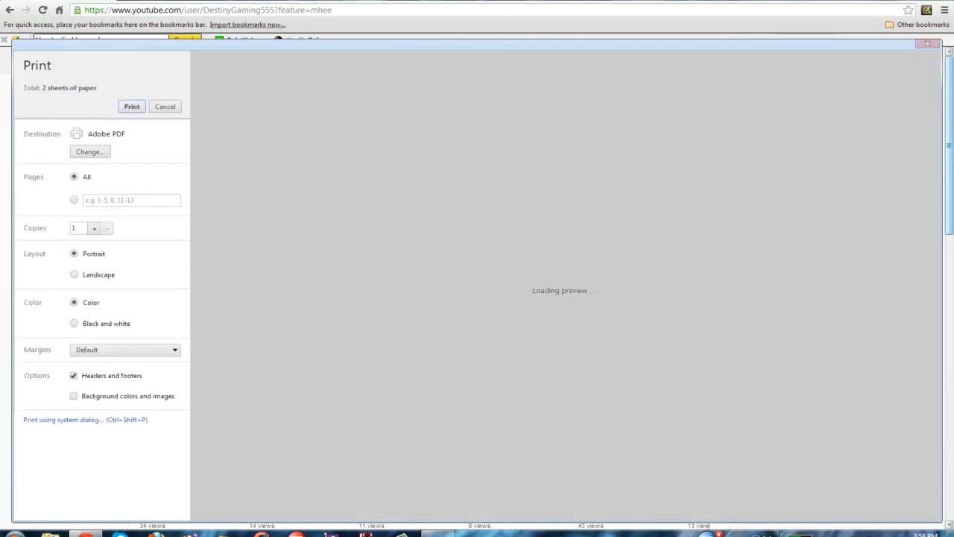